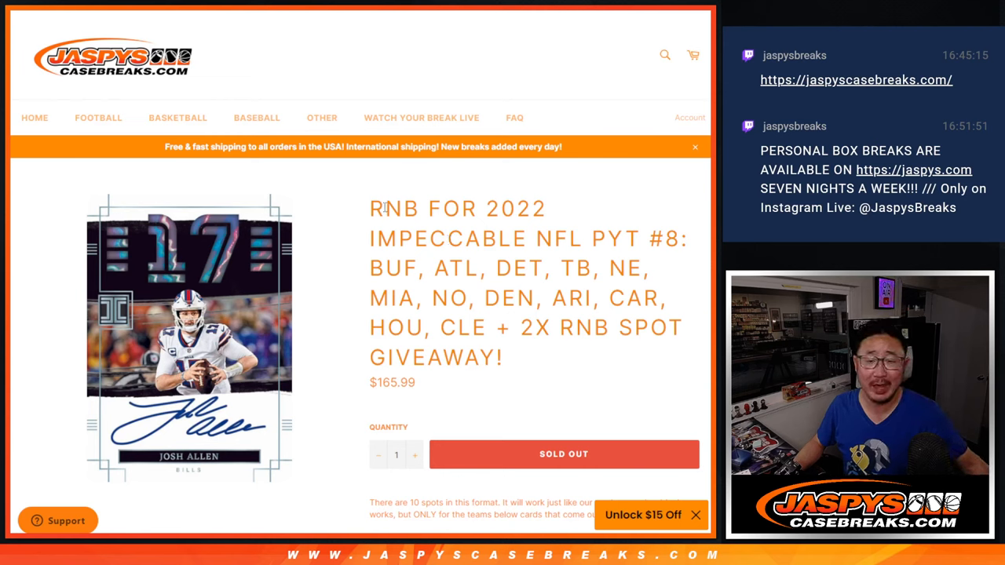
# Step: Highlight '2X RNB SPOT GIVEAWAY!' in the Jaspys Case Breaks product title
pyautogui.doubleClick(398, 208)
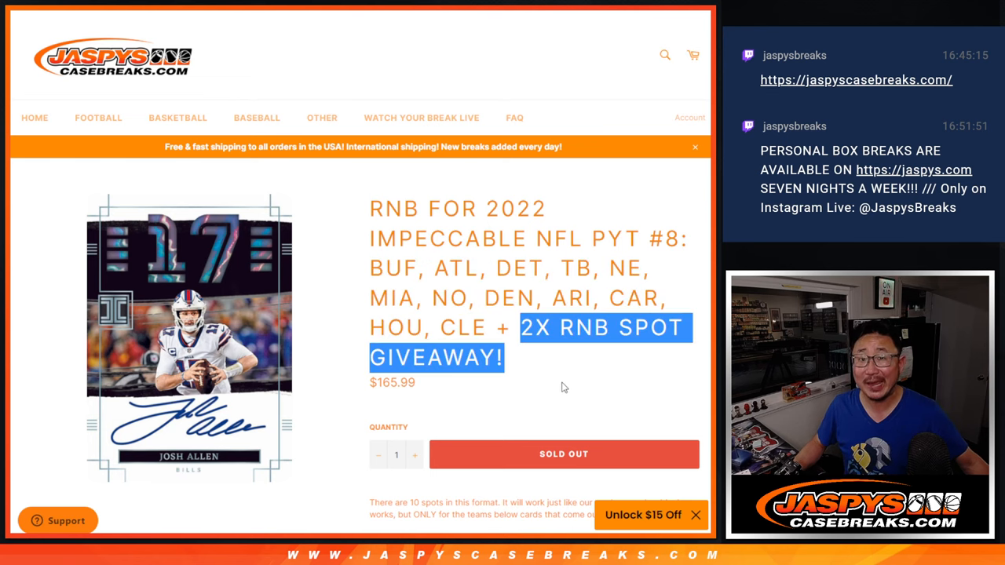
pyautogui.scroll(-3)
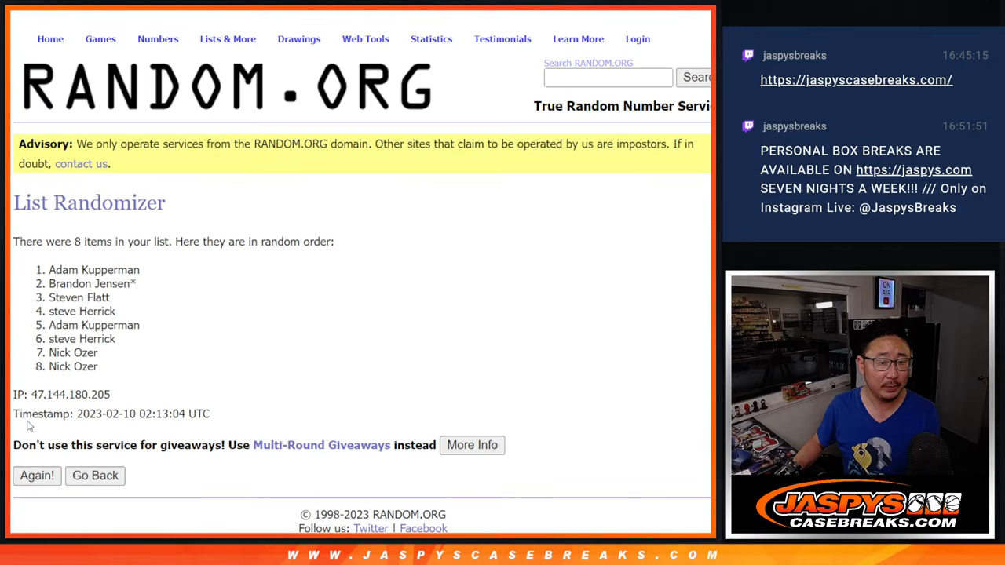
# Step: Re-randomize the eight-name list three more times with Again!
pyautogui.click(37, 475)
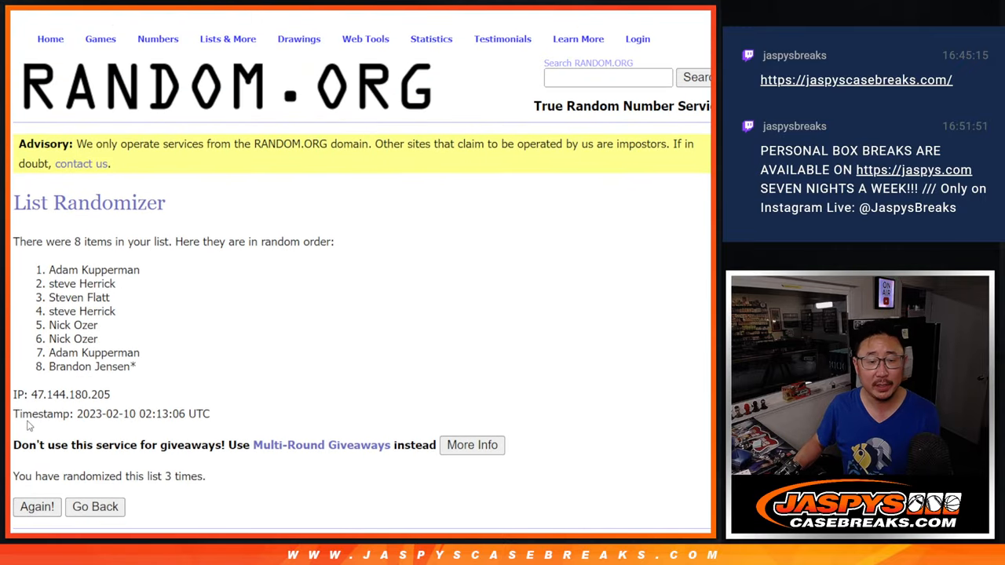
pyautogui.click(36, 506)
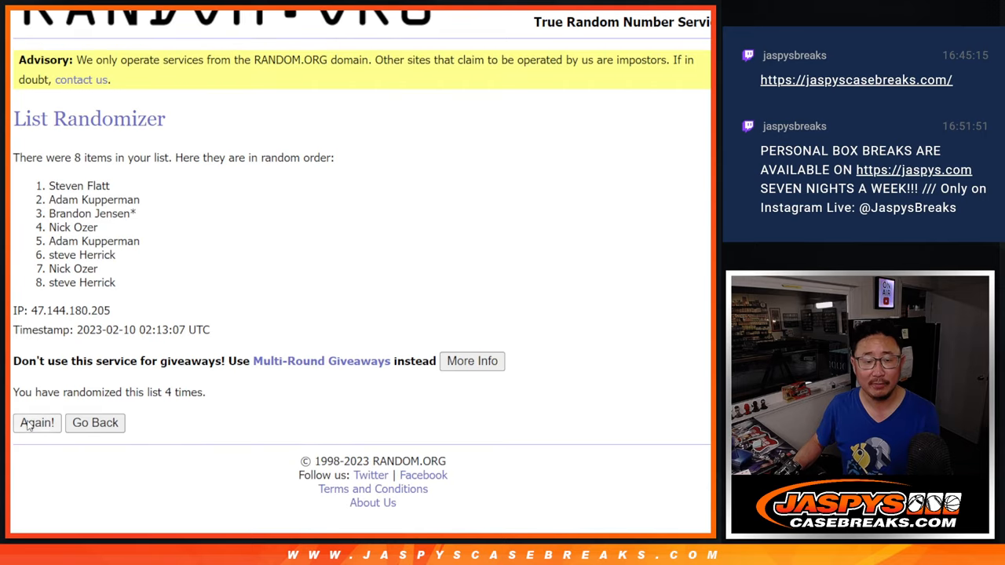
pyautogui.click(36, 422)
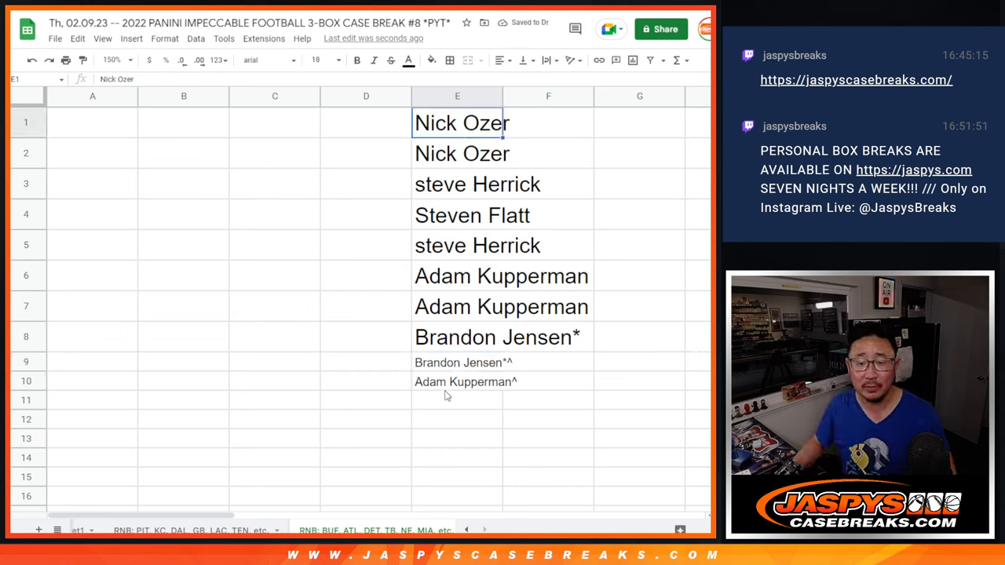
# Step: Select the ten names in cells E1:E10, including both giveaway entries
pyautogui.moveTo(457, 122); pyautogui.dragTo(457, 381)
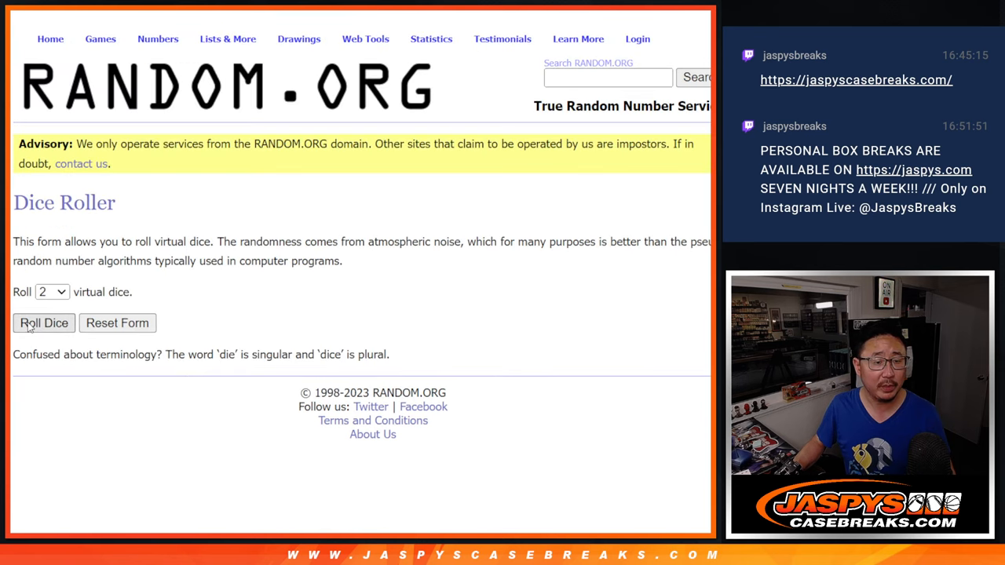
# Step: Roll two dice, randomize the ten pasted names, and select the shuffled result
pyautogui.click(44, 322)
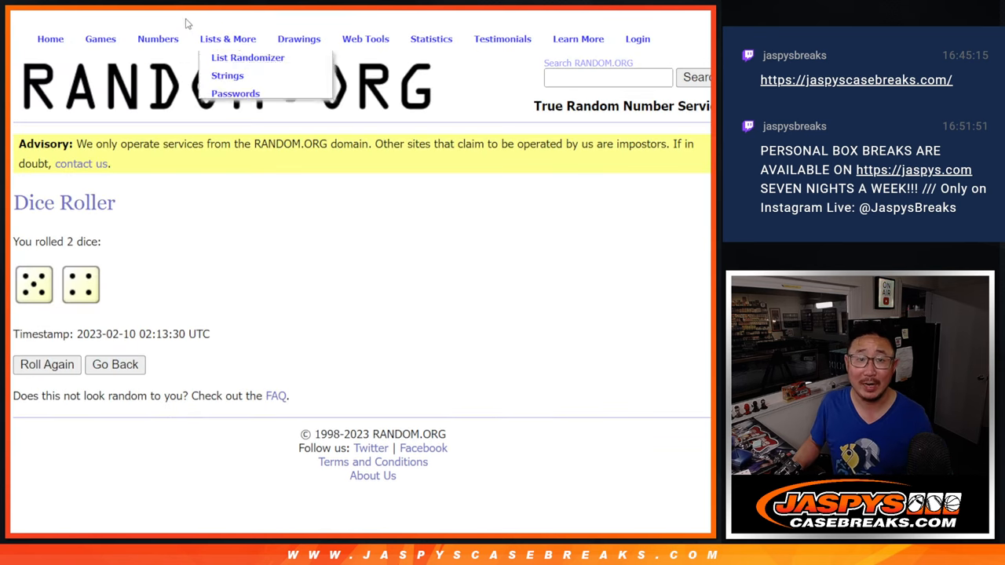
pyautogui.click(248, 56)
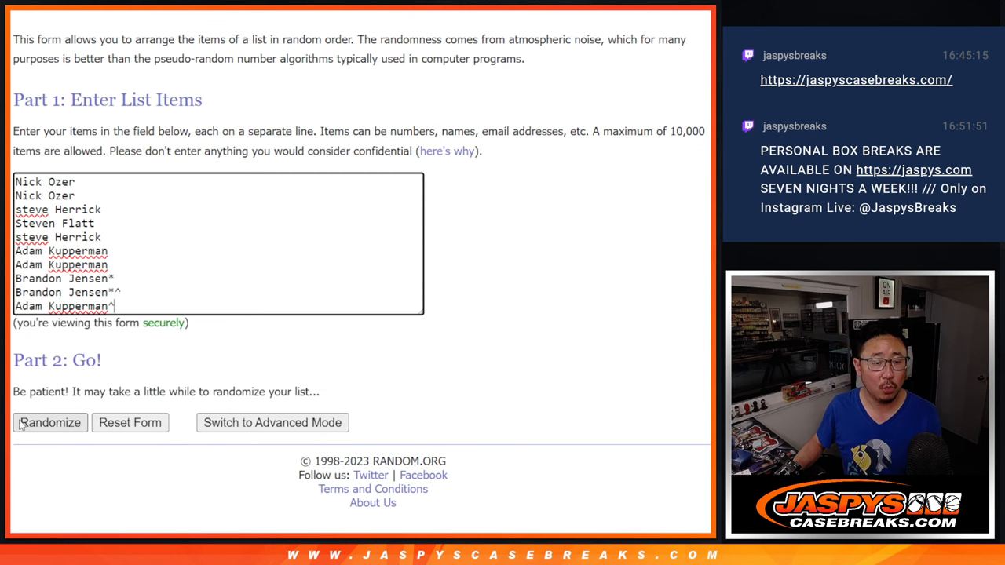
pyautogui.click(50, 422)
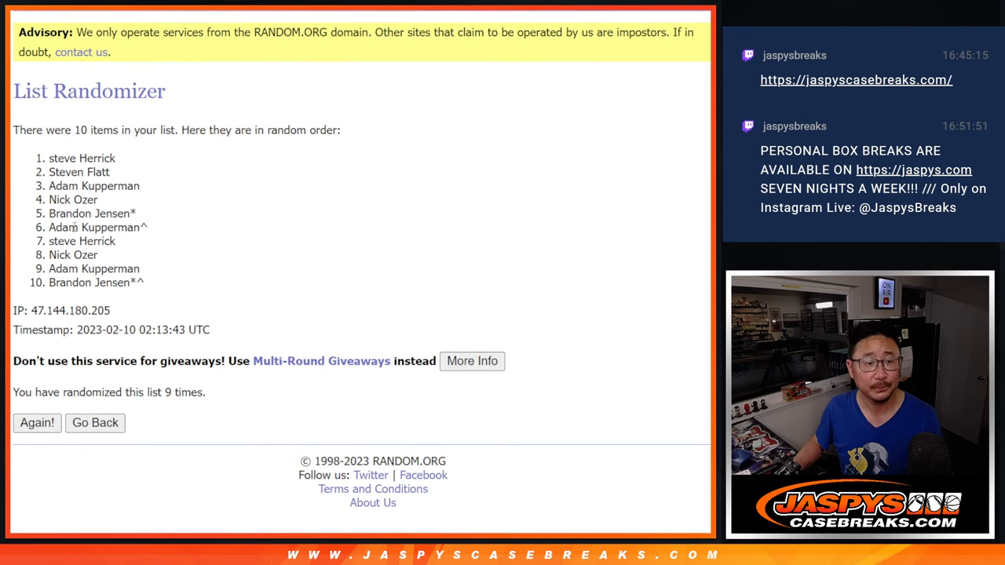
pyautogui.moveTo(49, 157); pyautogui.dragTo(144, 282)
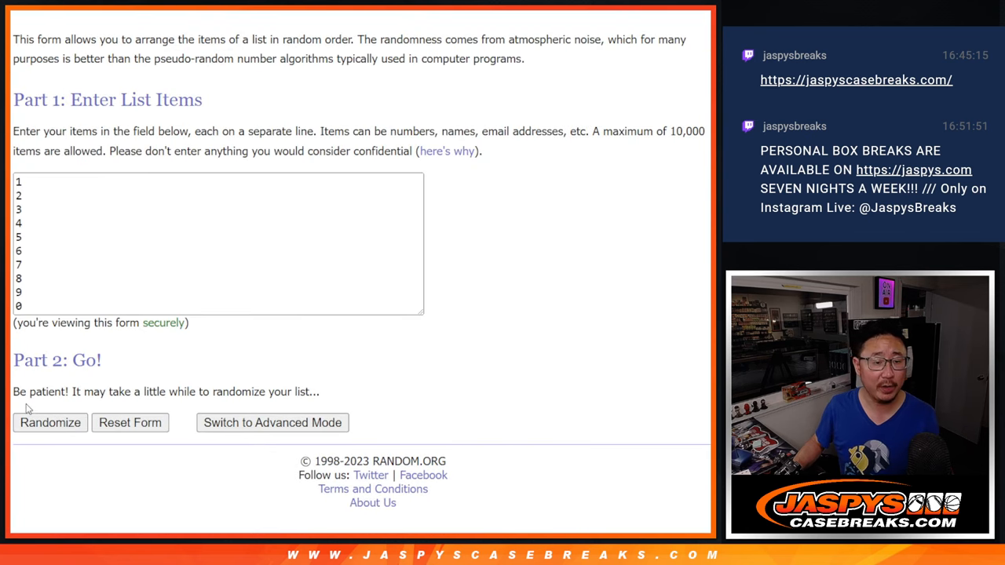
# Step: Randomize the digits 0–9, then reshuffle them four more times
pyautogui.click(49, 422)
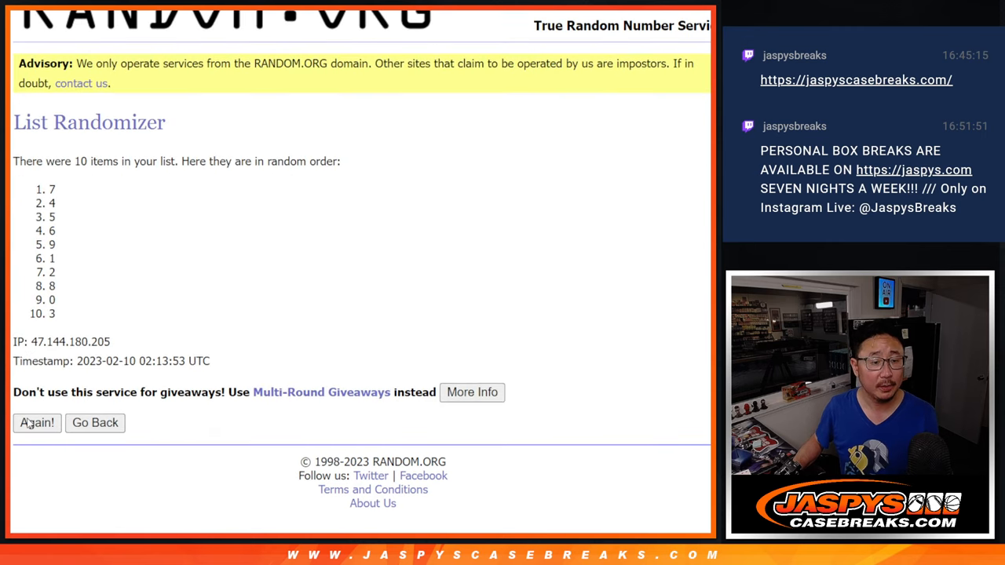
pyautogui.click(36, 423)
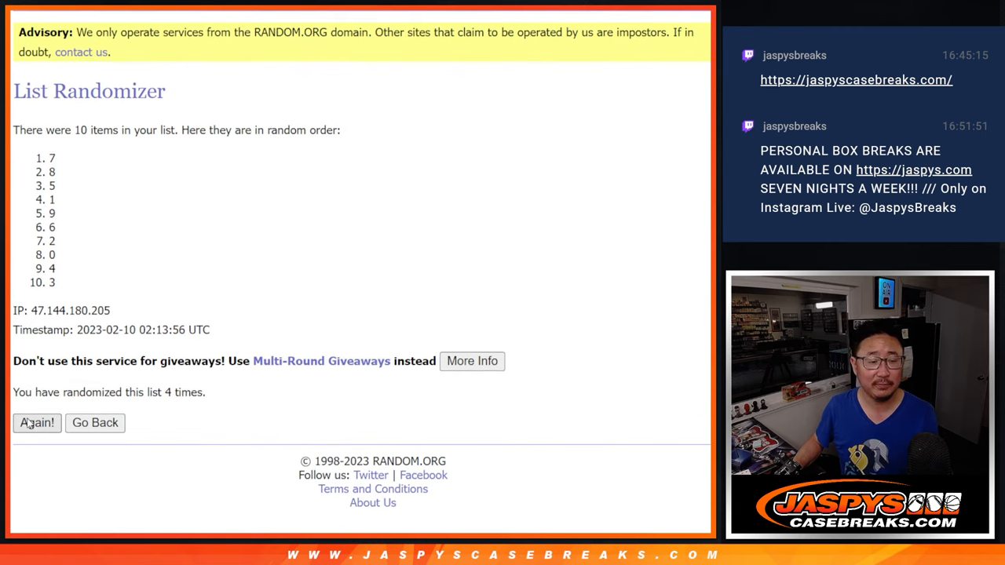
pyautogui.click(37, 423)
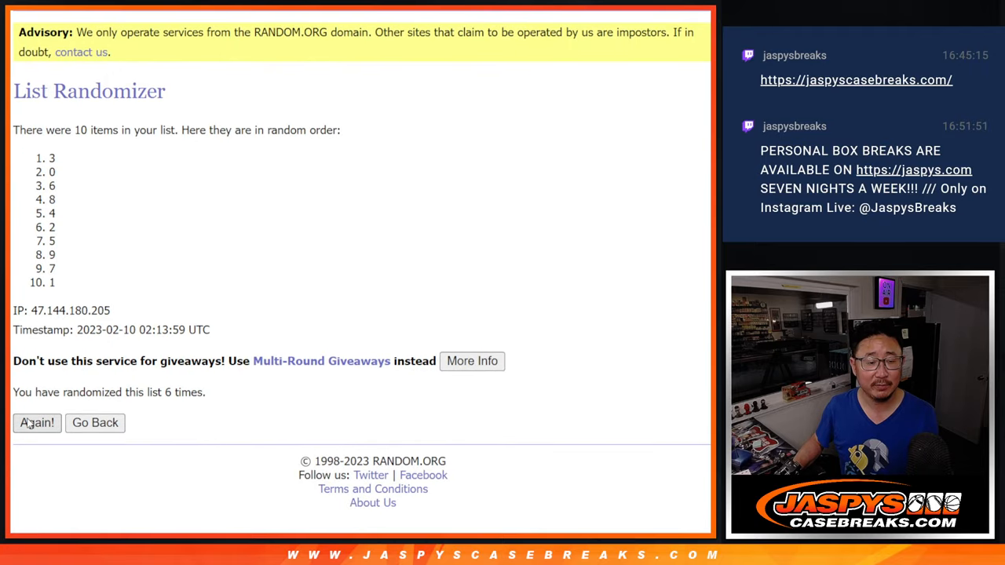
pyautogui.click(37, 422)
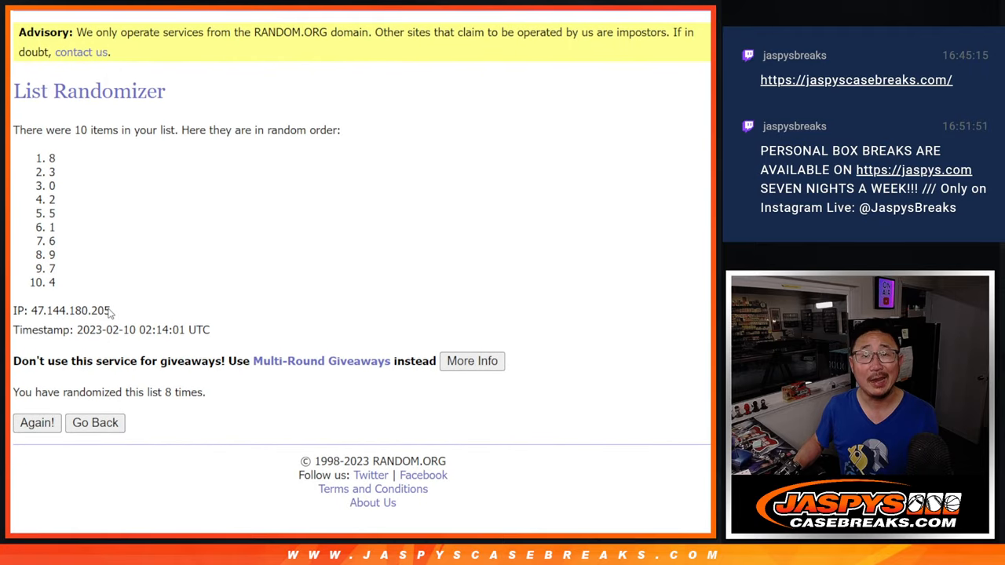
pyautogui.click(36, 422)
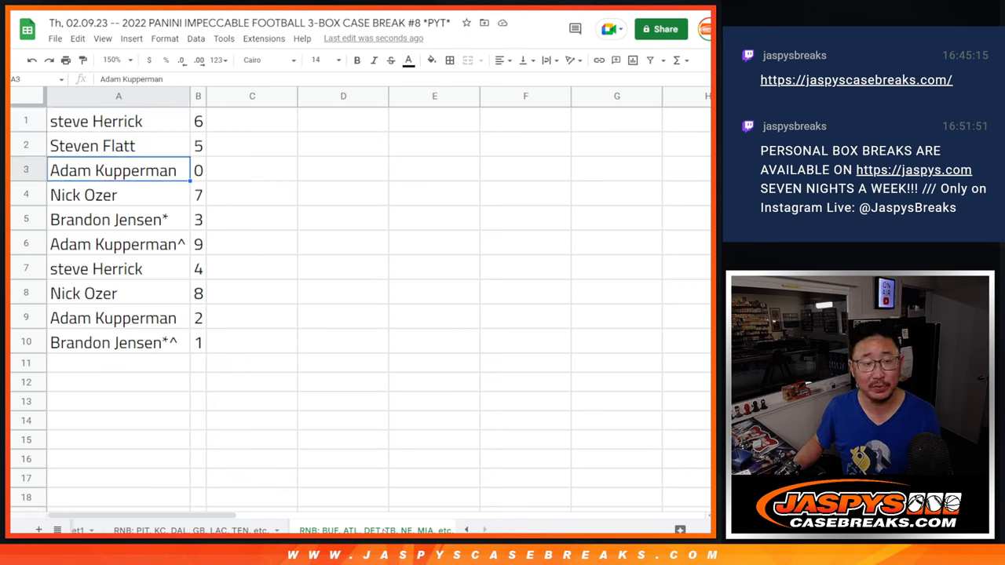
# Step: Sort A1:B10 ascending by column B and apply all borders
pyautogui.click(343, 362)
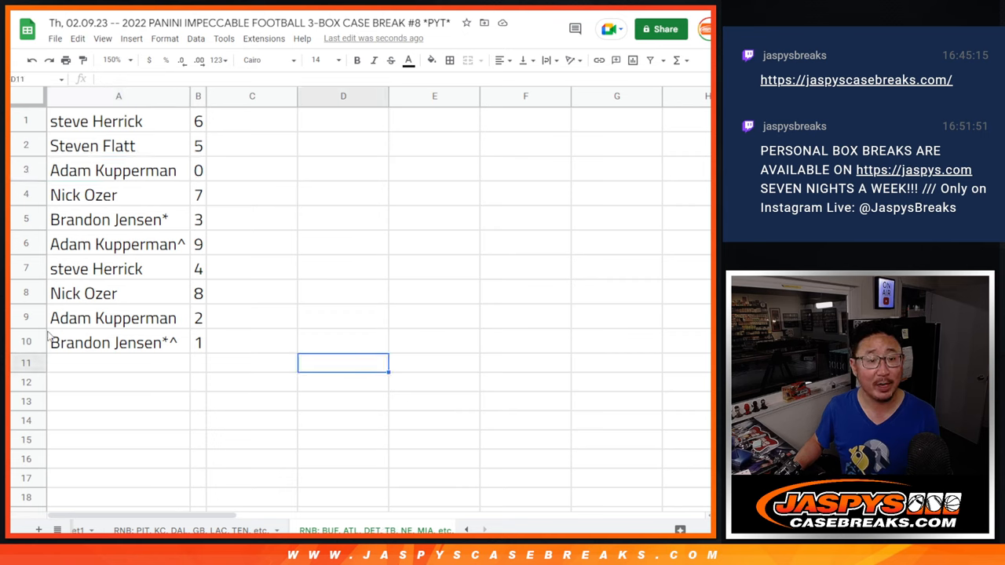
pyautogui.click(26, 195)
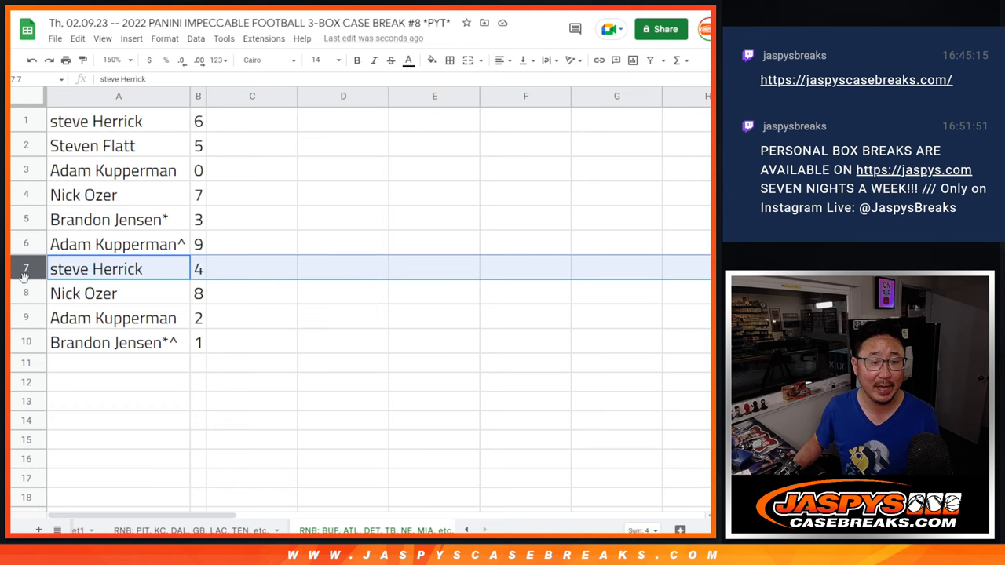
pyautogui.click(83, 293)
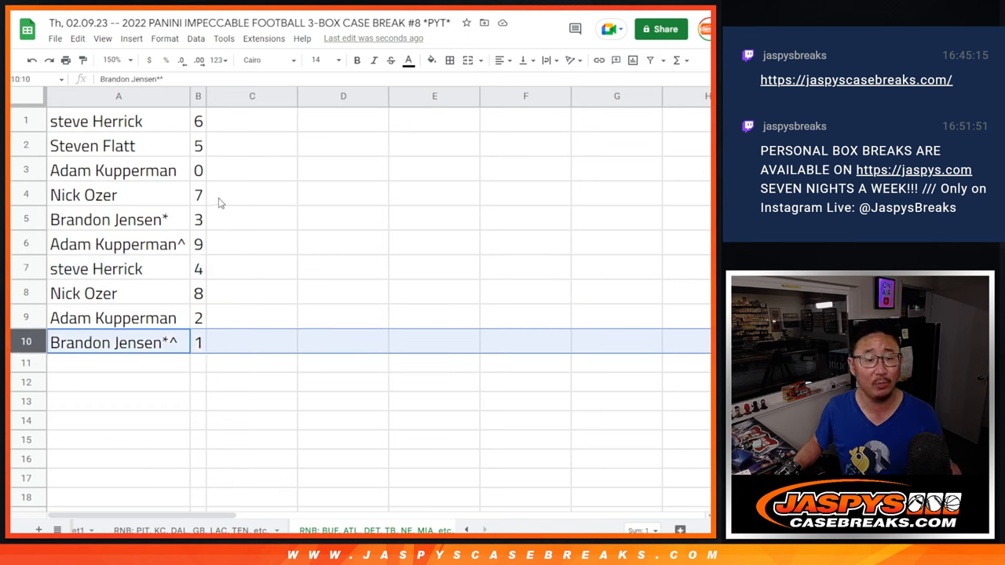
pyautogui.rightClick(198, 96)
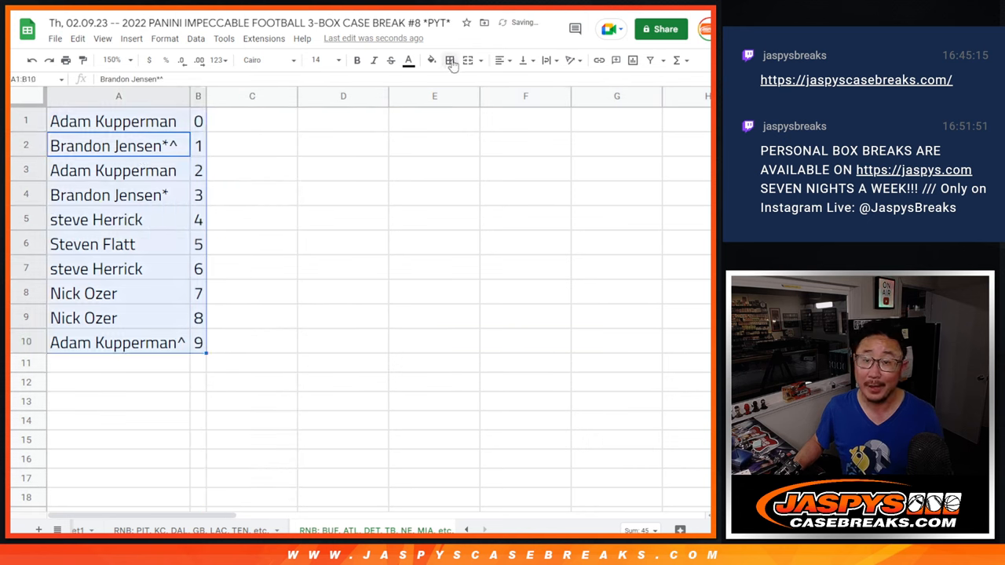
pyautogui.click(500, 60)
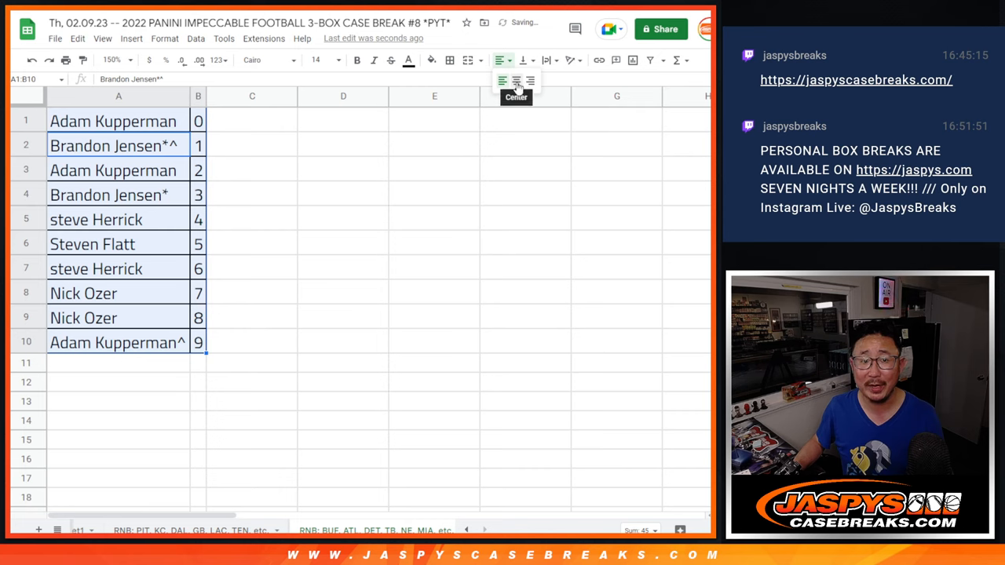